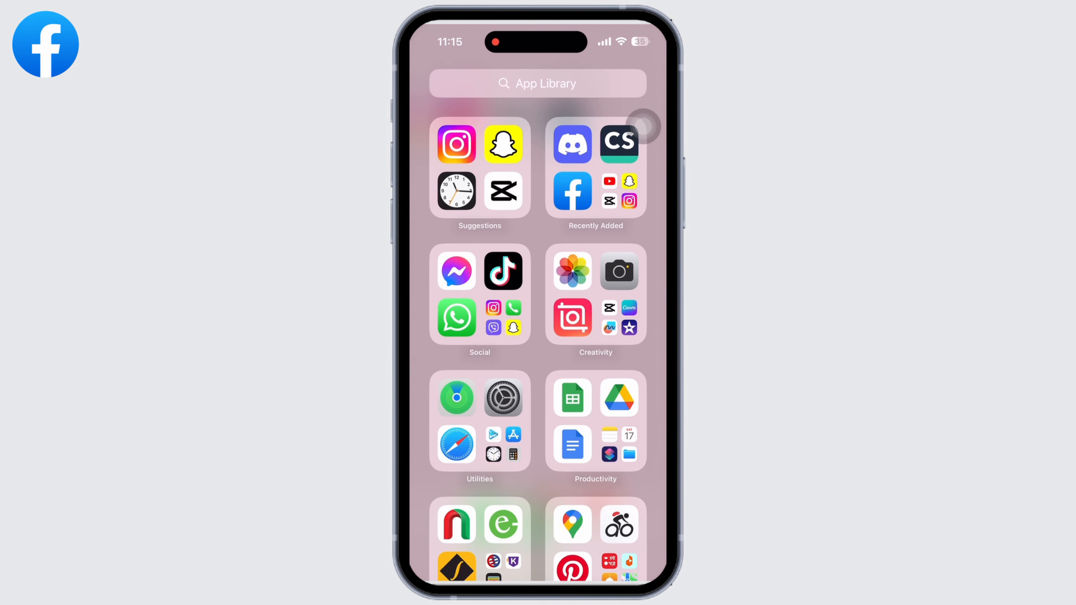
Step: Launch the Facebook app and show its main menu of shortcuts and account options
click(572, 191)
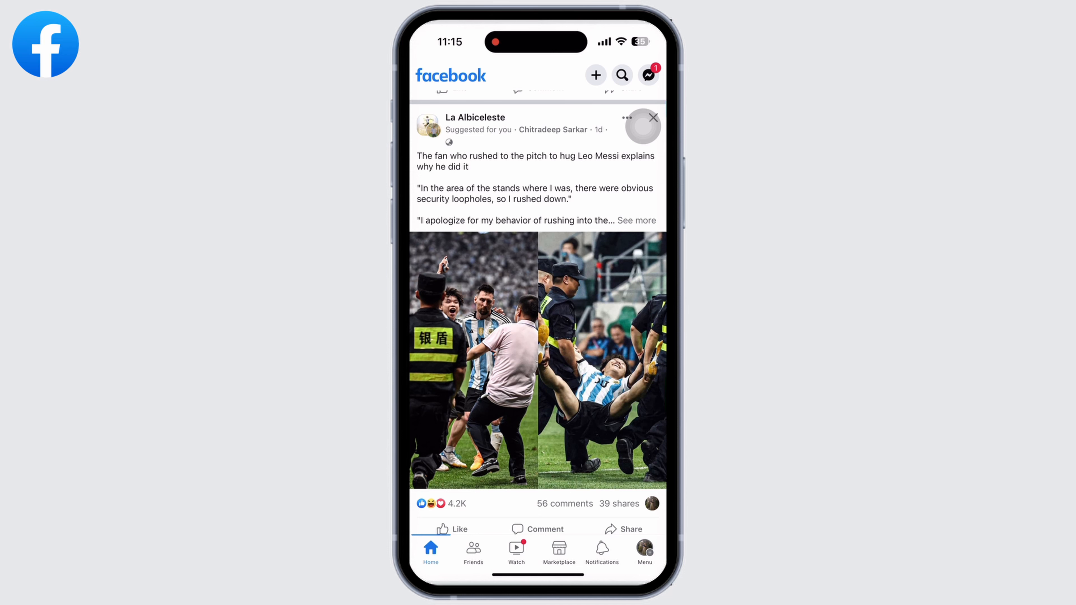
click(644, 552)
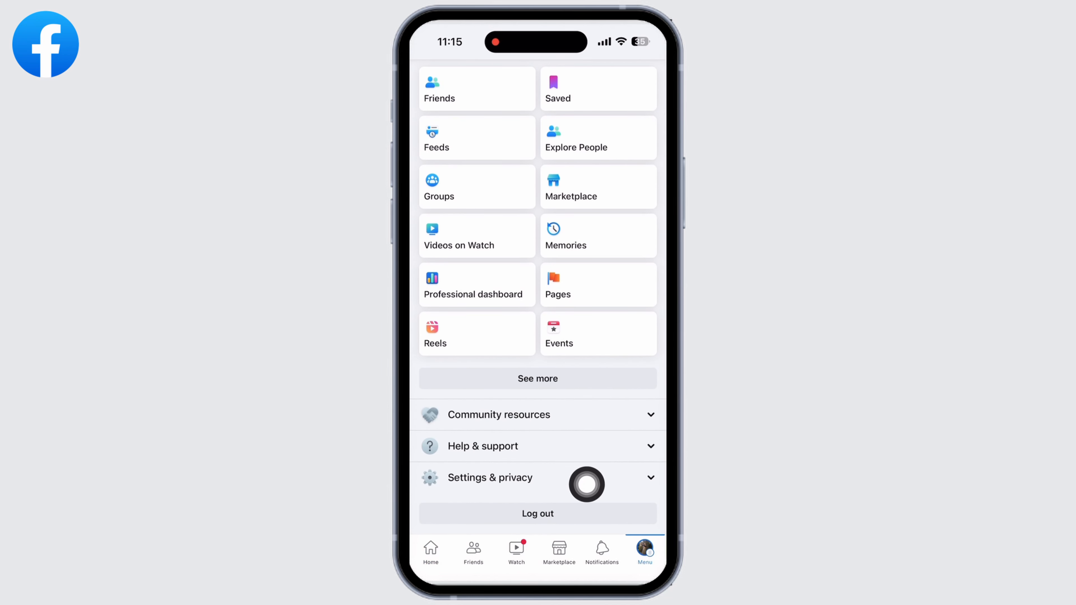
Step: Reach Download Your Information through Settings & privacy and the Your information section
click(490, 477)
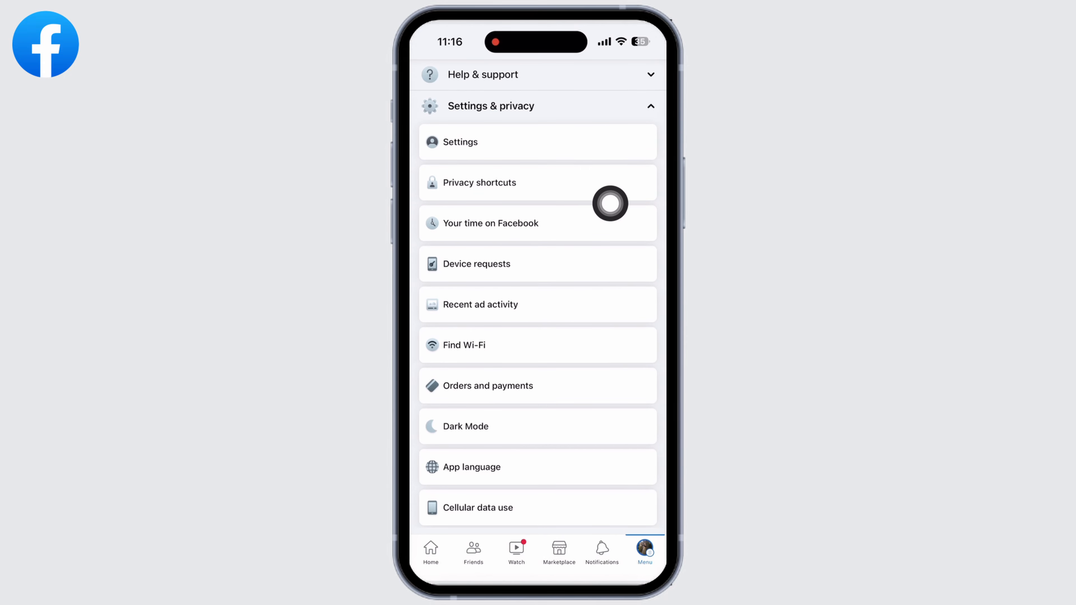
click(460, 141)
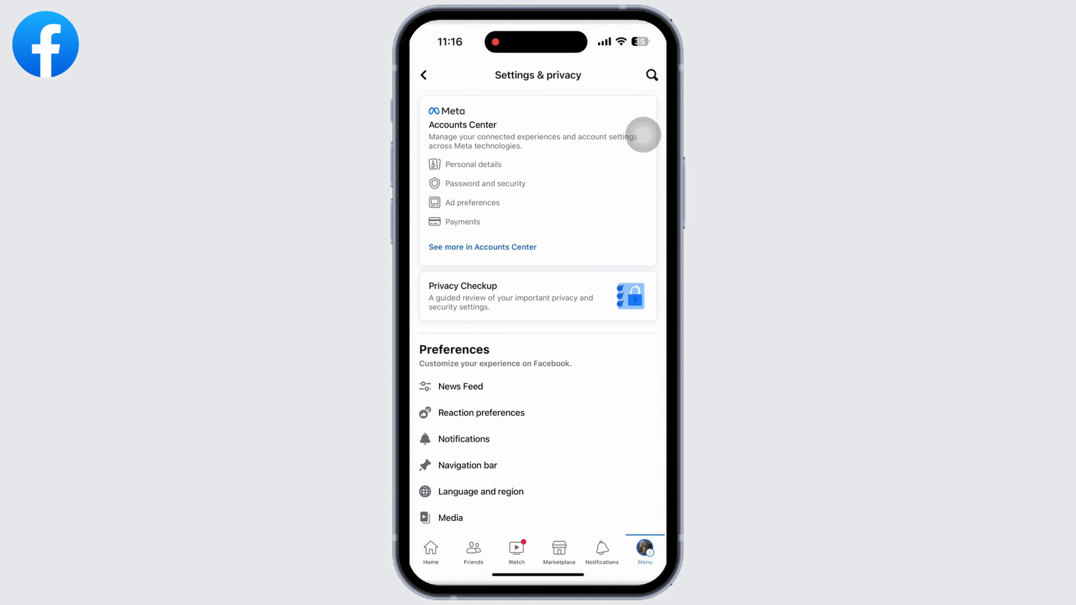
scroll(down, 3)
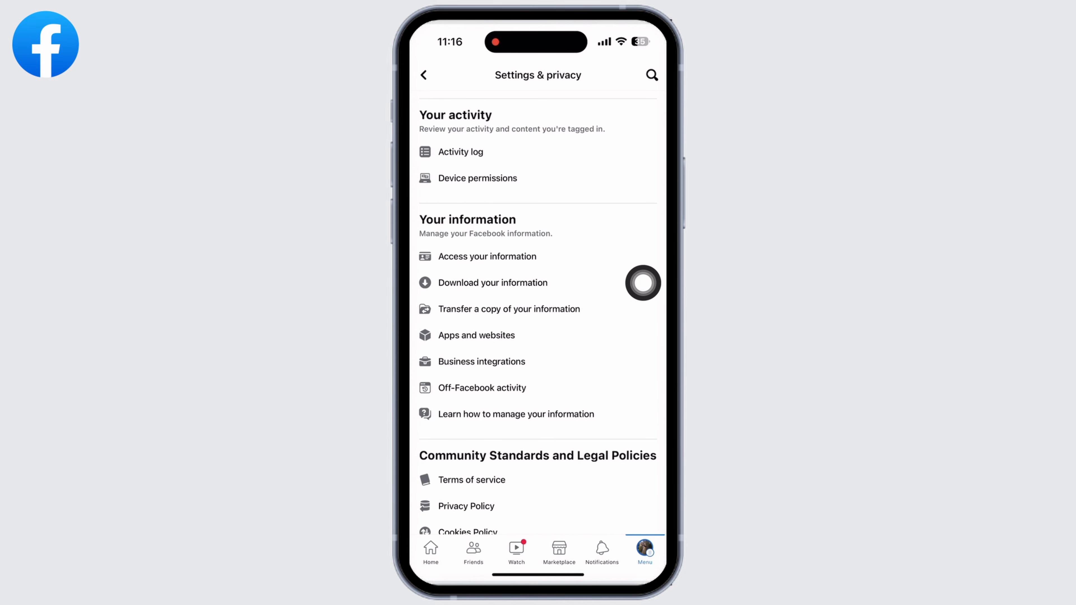
click(492, 283)
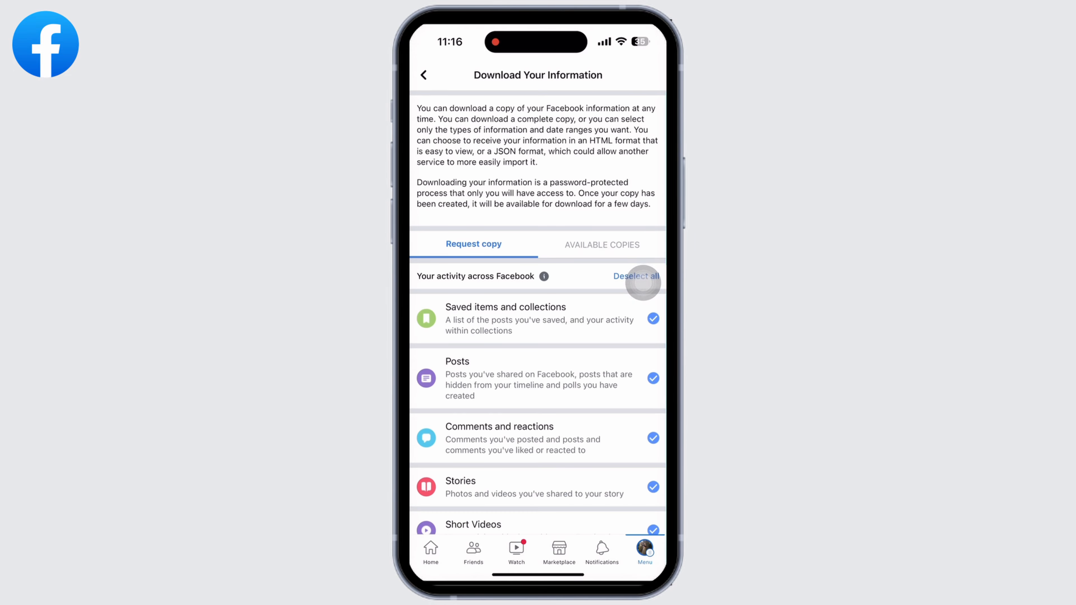
Step: Deselect all categories, keep only Posts, Stories and Short Videos, and show the date range choices
click(637, 276)
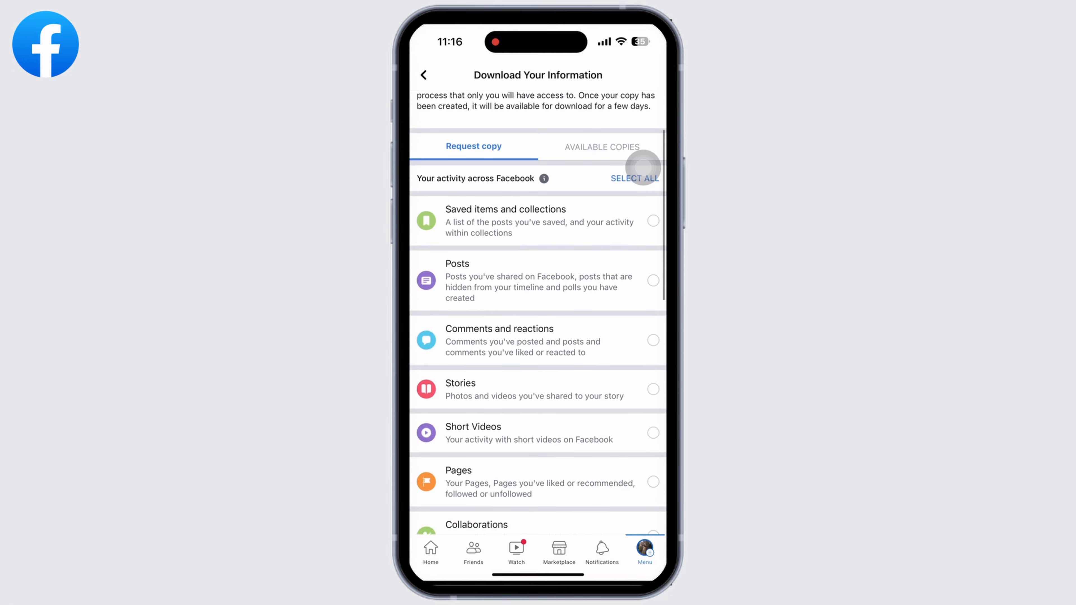
scroll(down, 3)
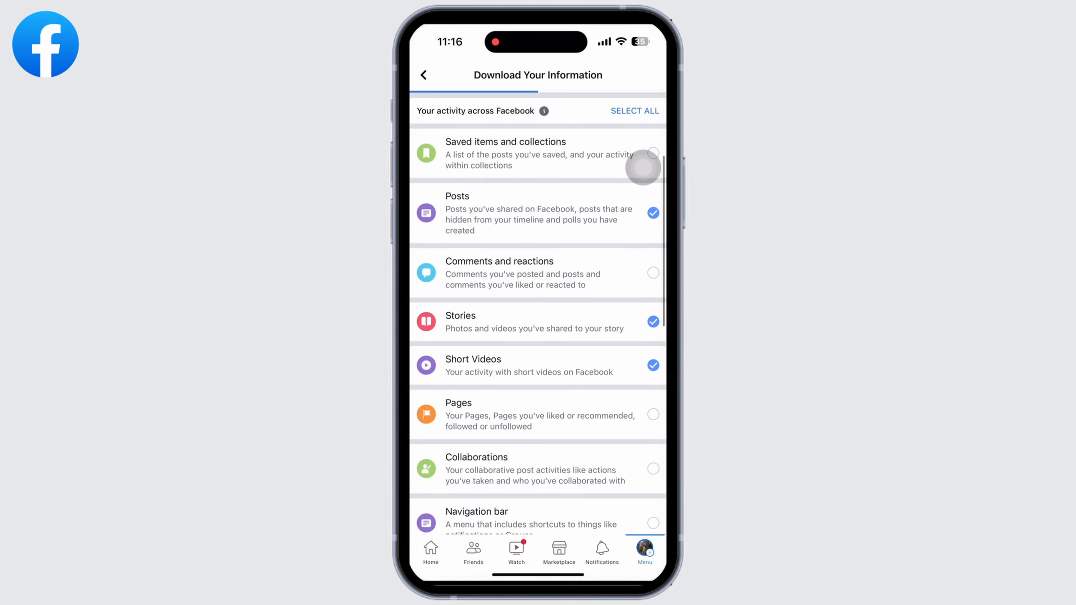
scroll(down, 3)
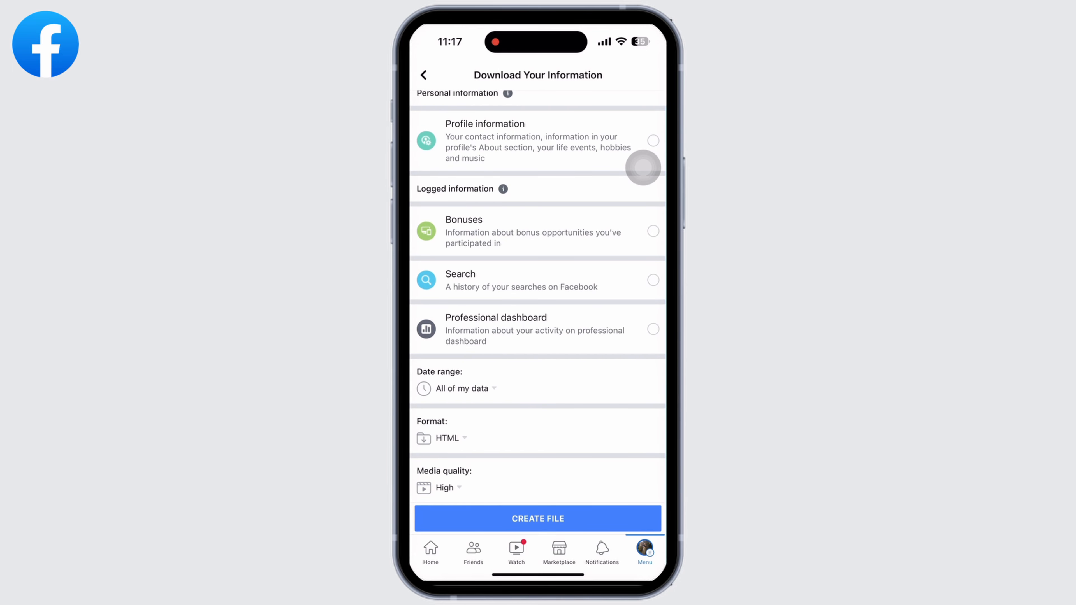
click(463, 389)
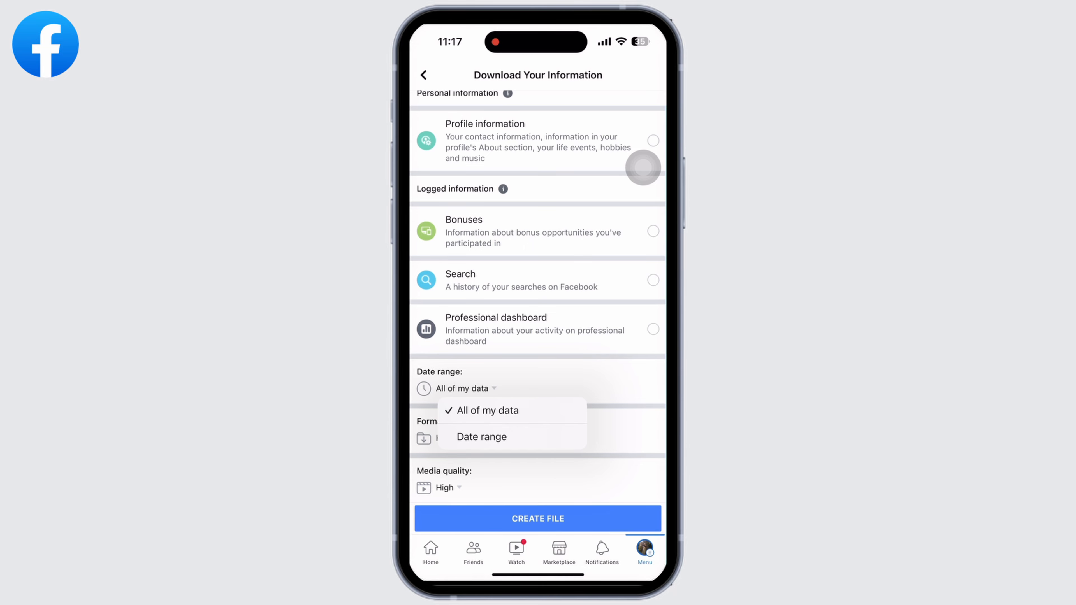
Step: Set a custom date range of 1 May 2023 to 17 Jun 2023 and create the data file
click(482, 437)
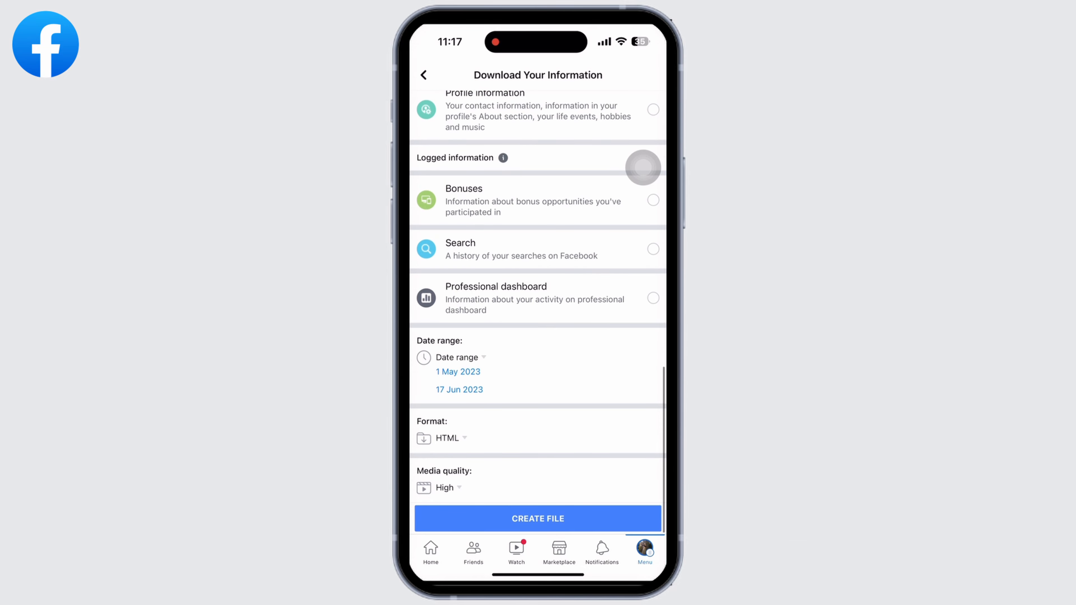
click(446, 438)
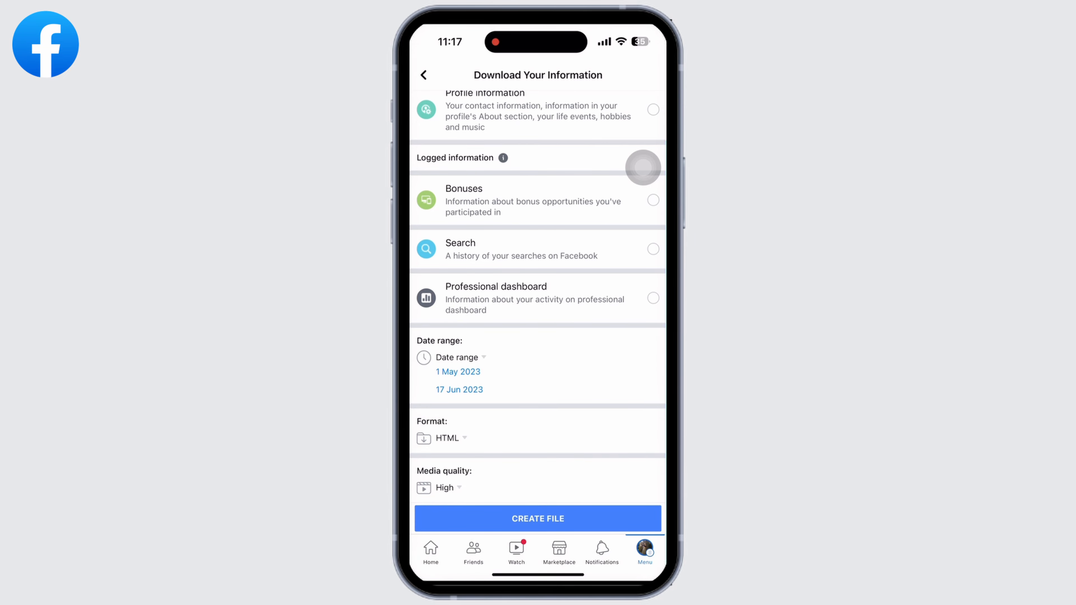
click(537, 518)
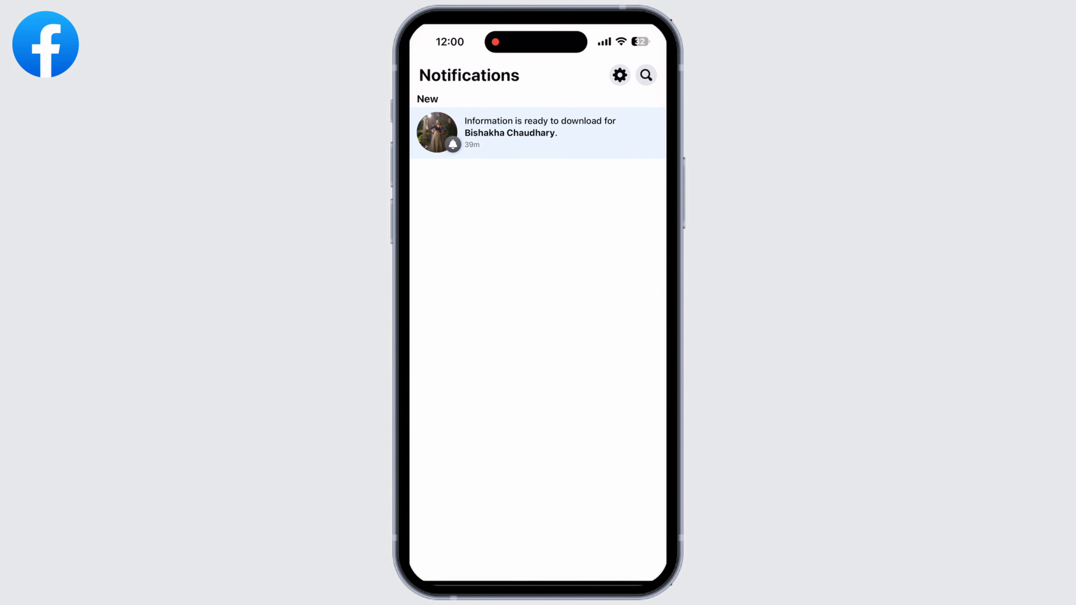
Step: Follow the 'Information is ready to download' notification and confirm the zip download in Safari
click(539, 131)
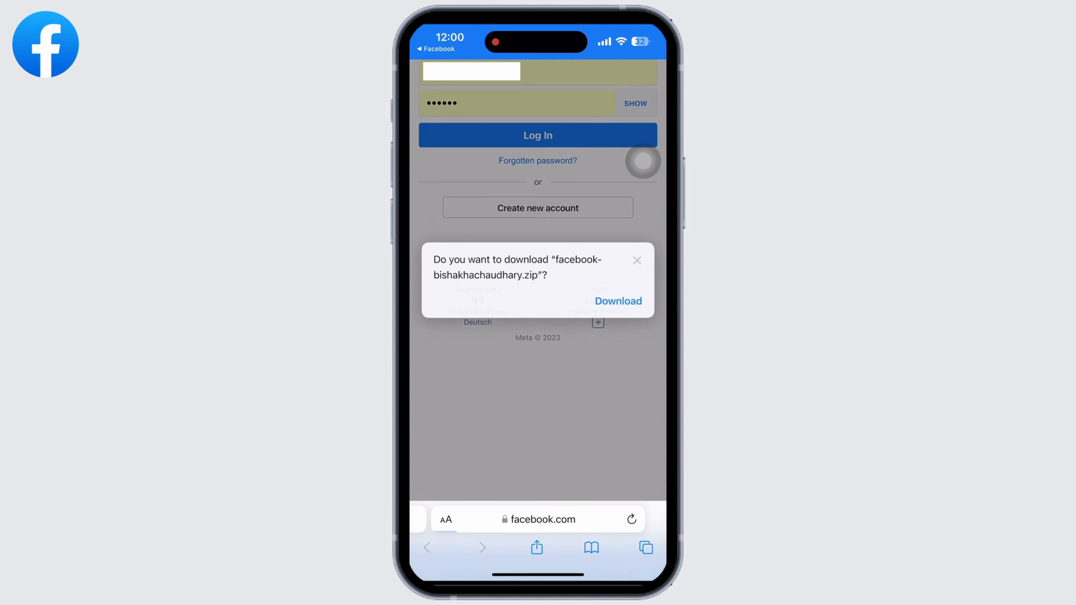
click(618, 300)
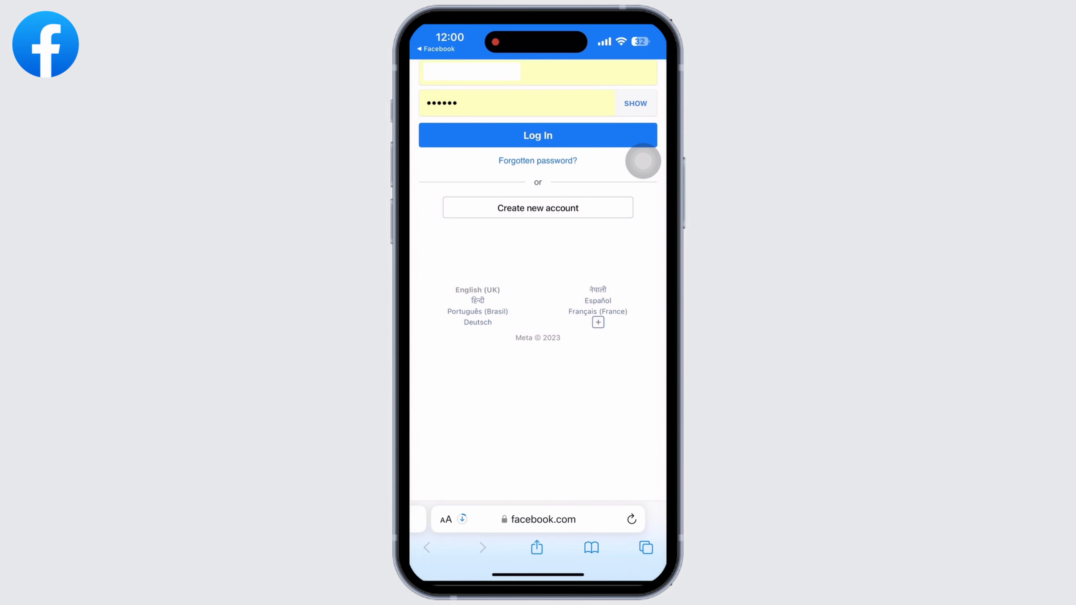